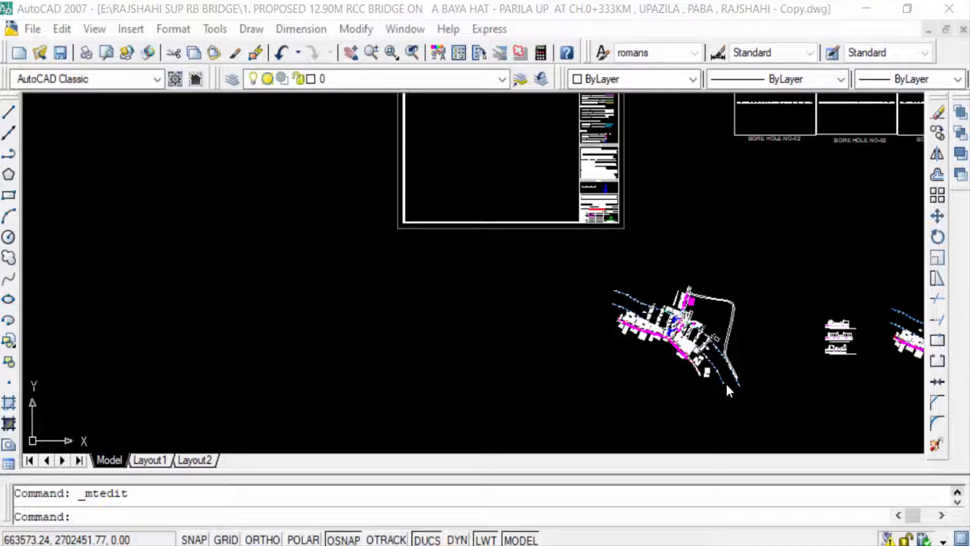
mouse_move(630, 263)
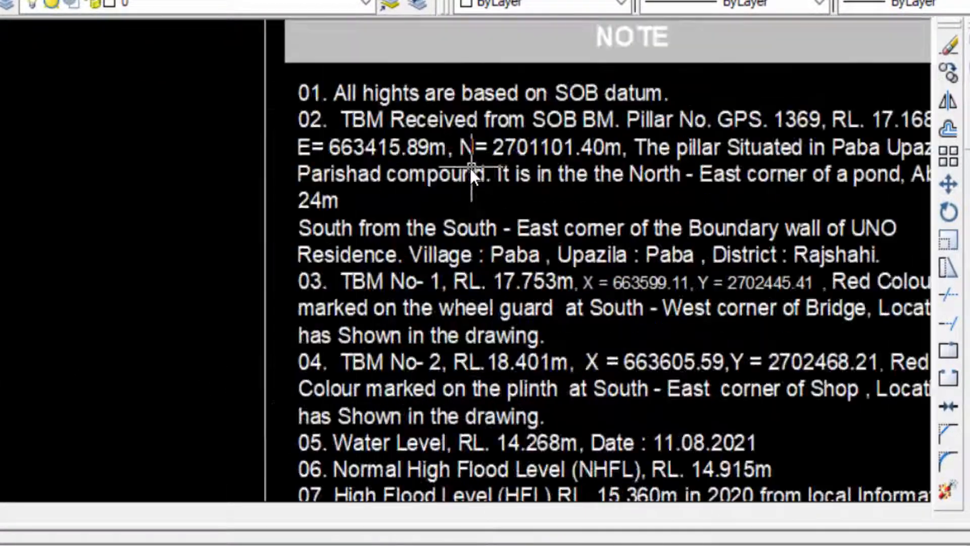
- Replace PABA with 'munsigang' as the title block's Upazila entry
scroll("down", 3)
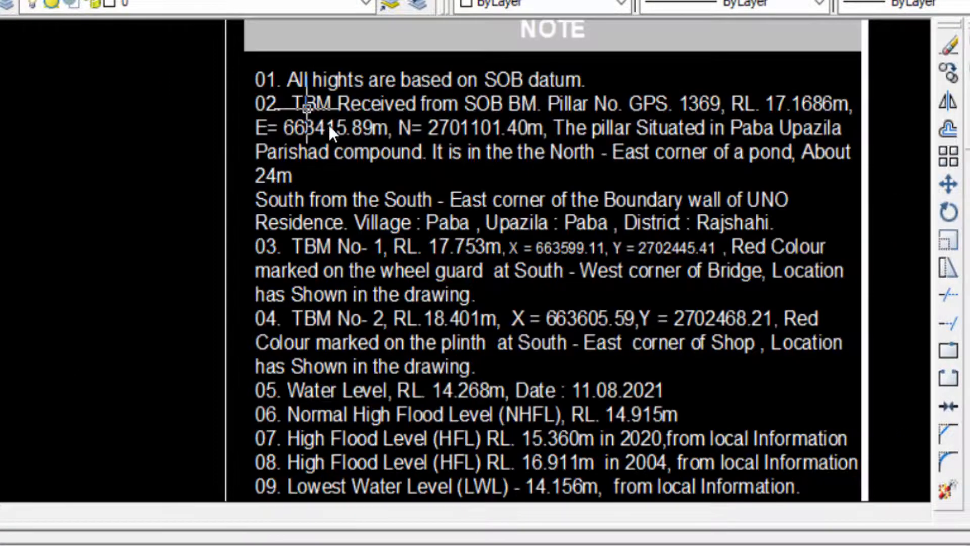
mouse_move(405, 142)
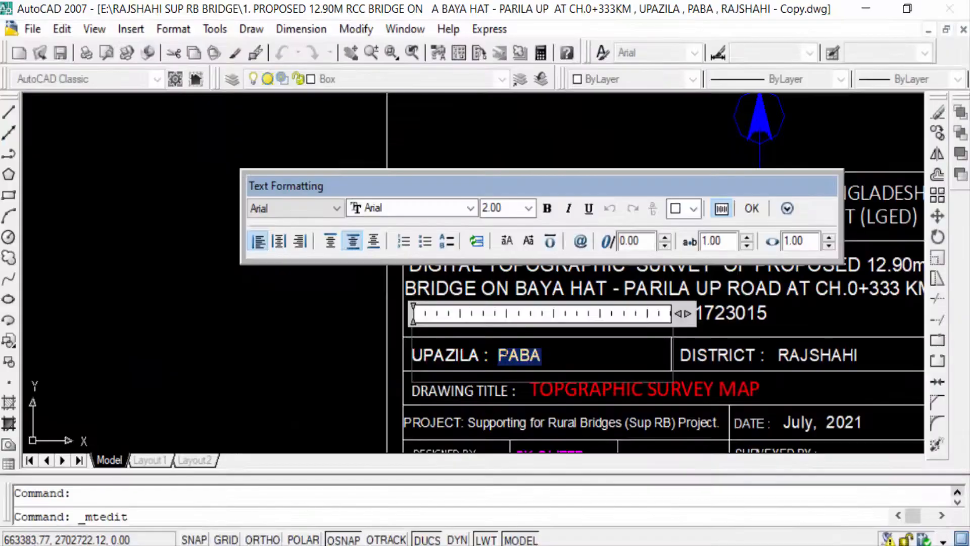
type("munsigang")
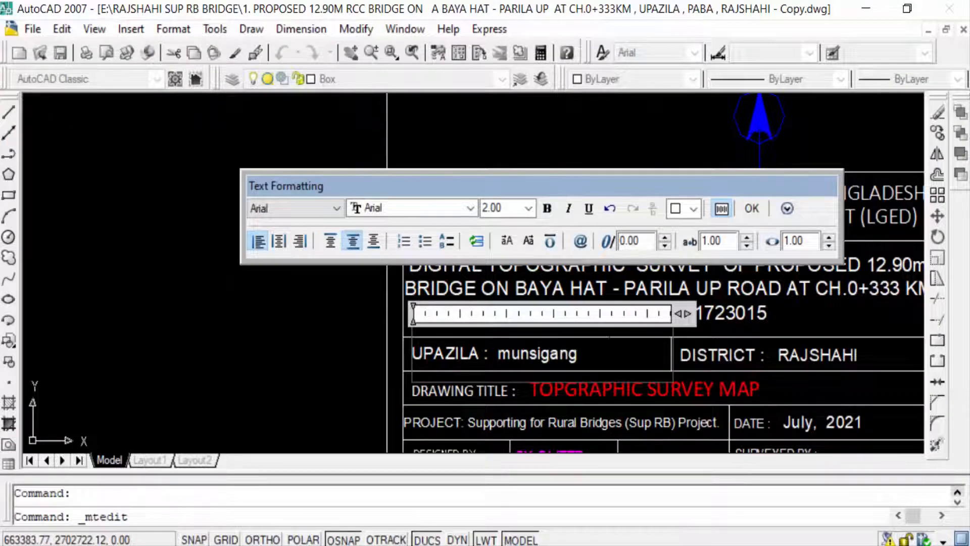
left_click(751, 207)
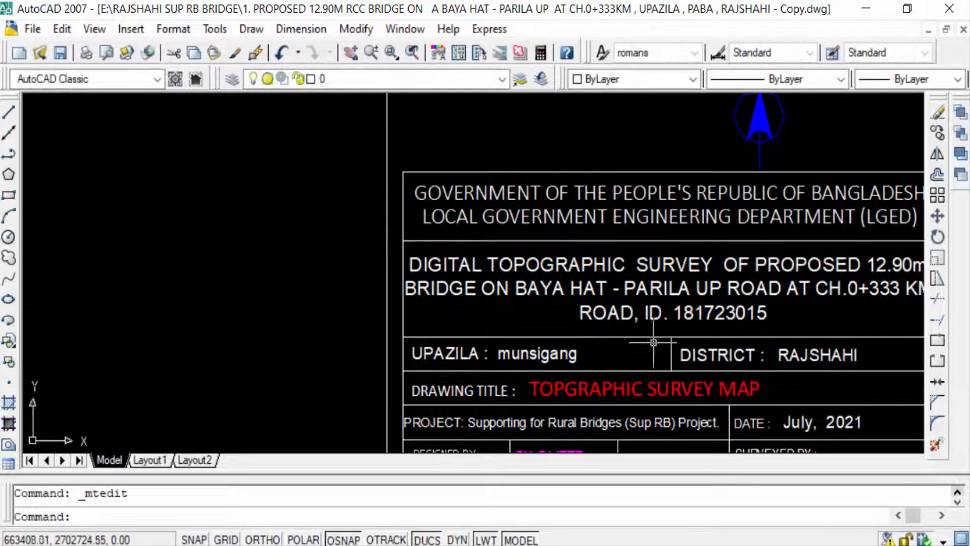
mouse_move(617, 337)
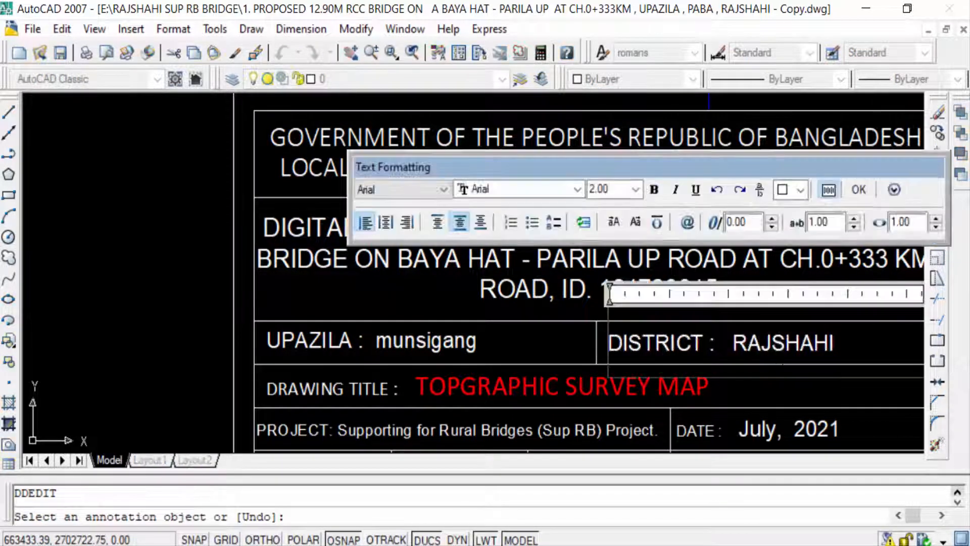
- Open the DISTRICT title block text and select the name RAJSHAHI
double_click(782, 342)
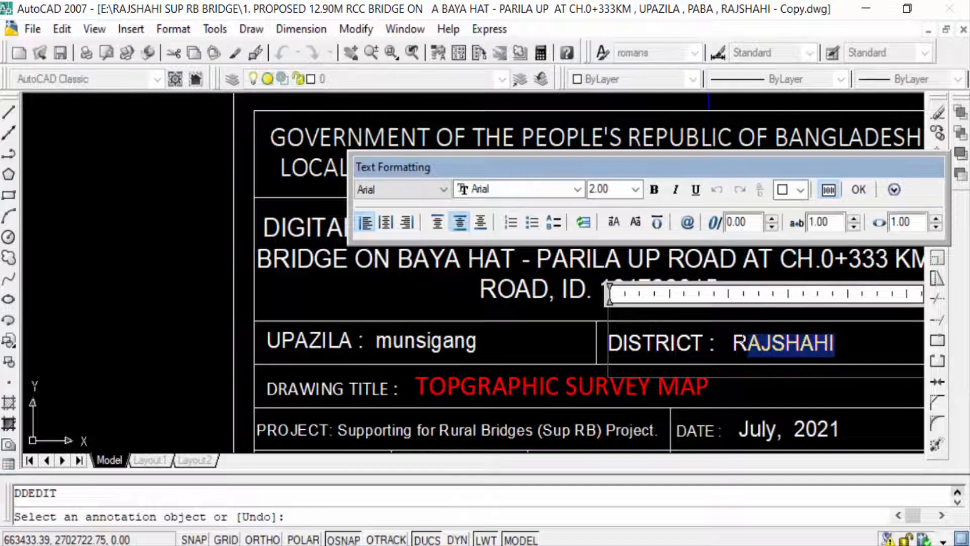
left_click(857, 190)
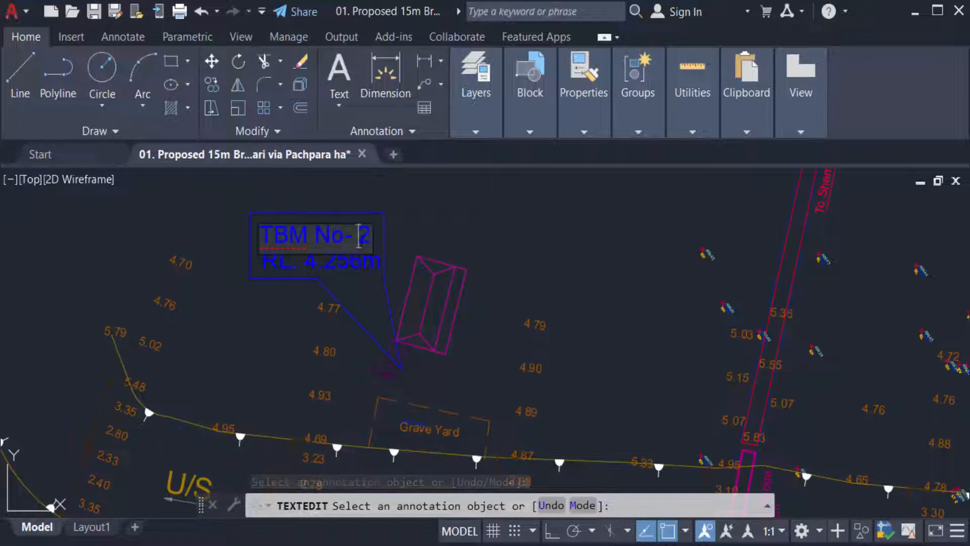
- Type 1 so the Grave Yard label reads 'TBM No- 1'
type("1")
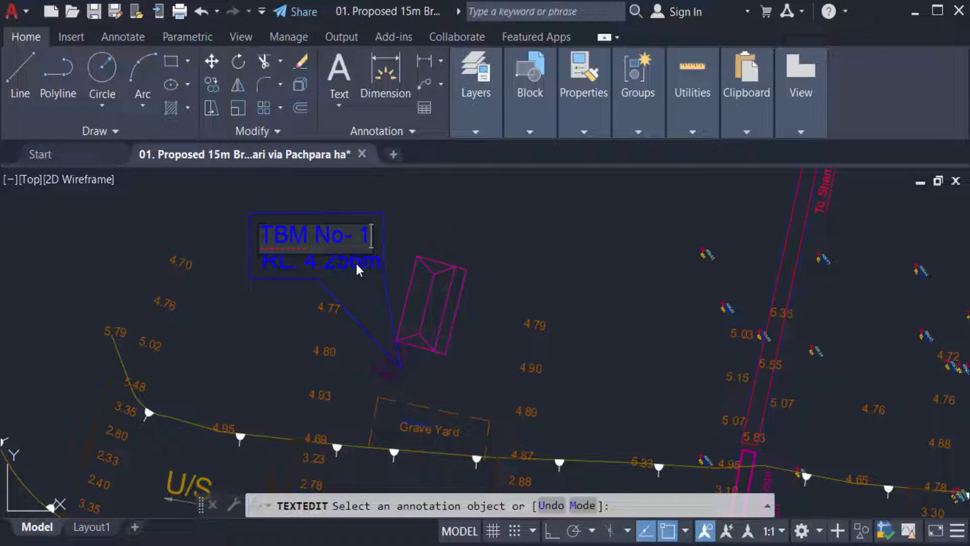